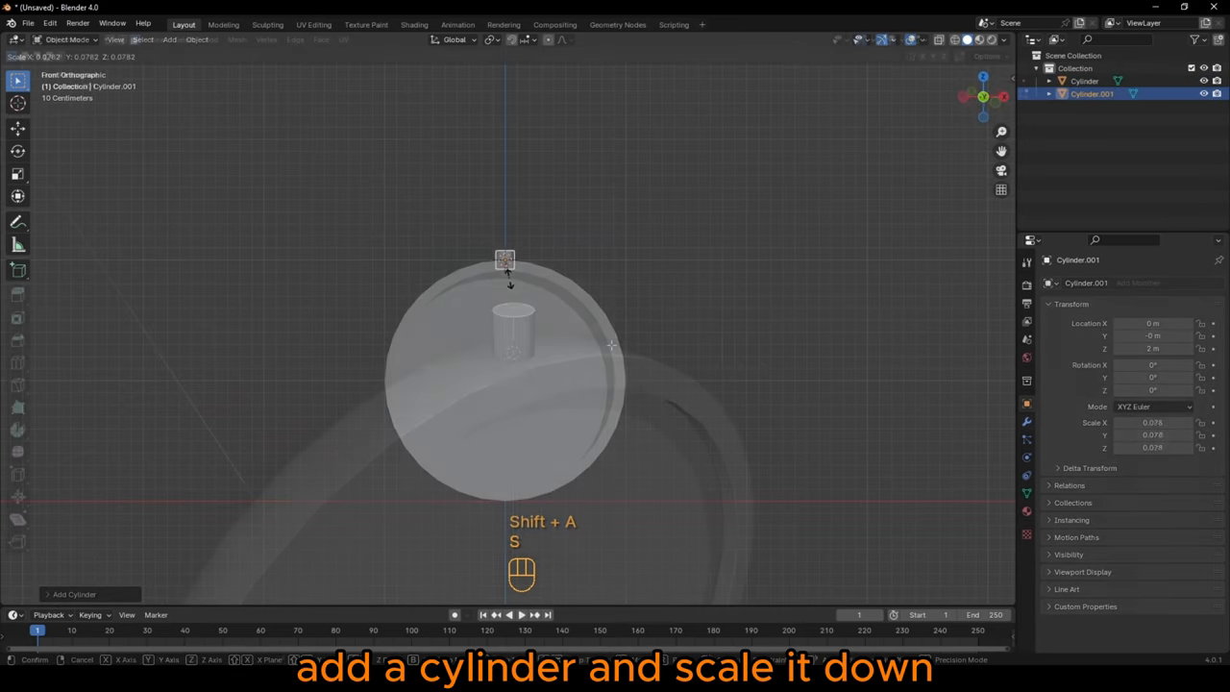
Shrink the new cylinder to crown size and push alternating edges outward into ridges
key(Tab)
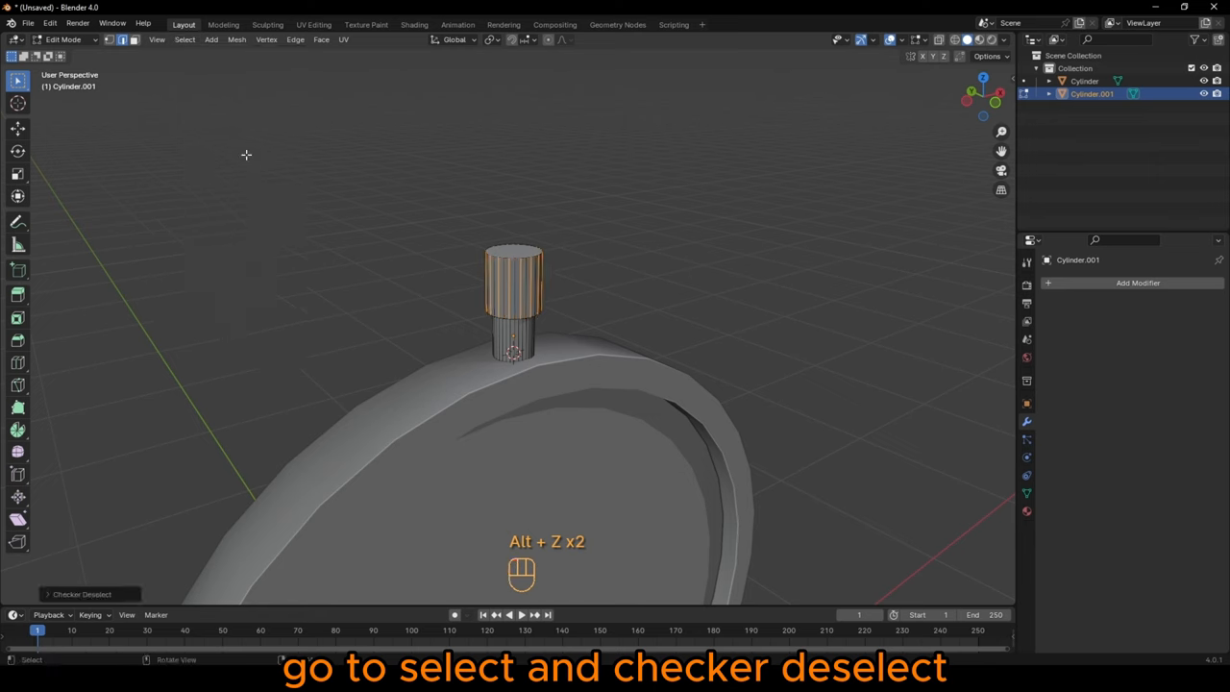
key(s)
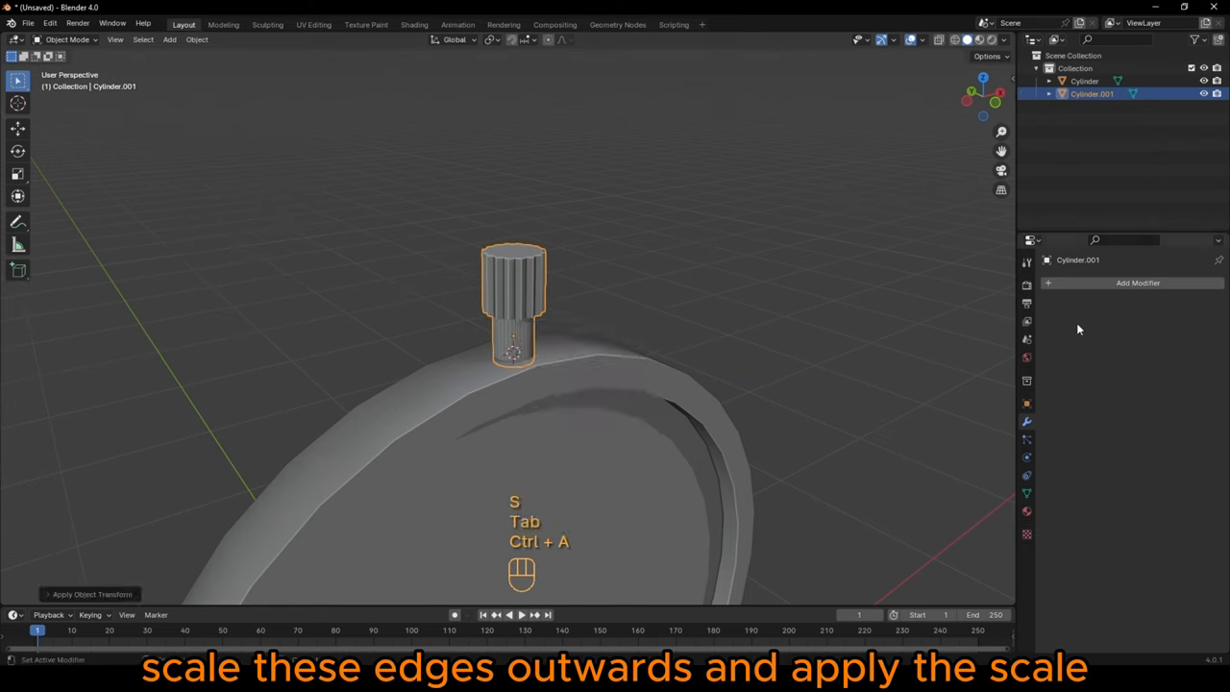
click(1138, 282)
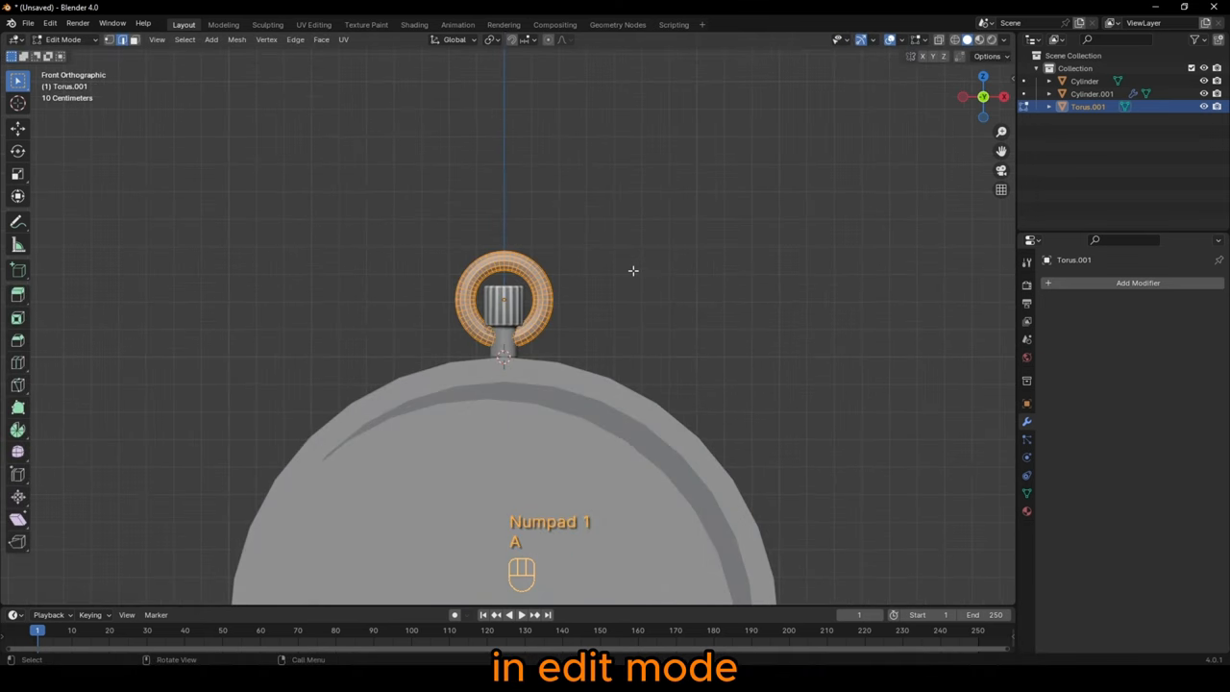
Enter Edit Mode on the torus ring above the crown and select all its geometry
key(Tab)
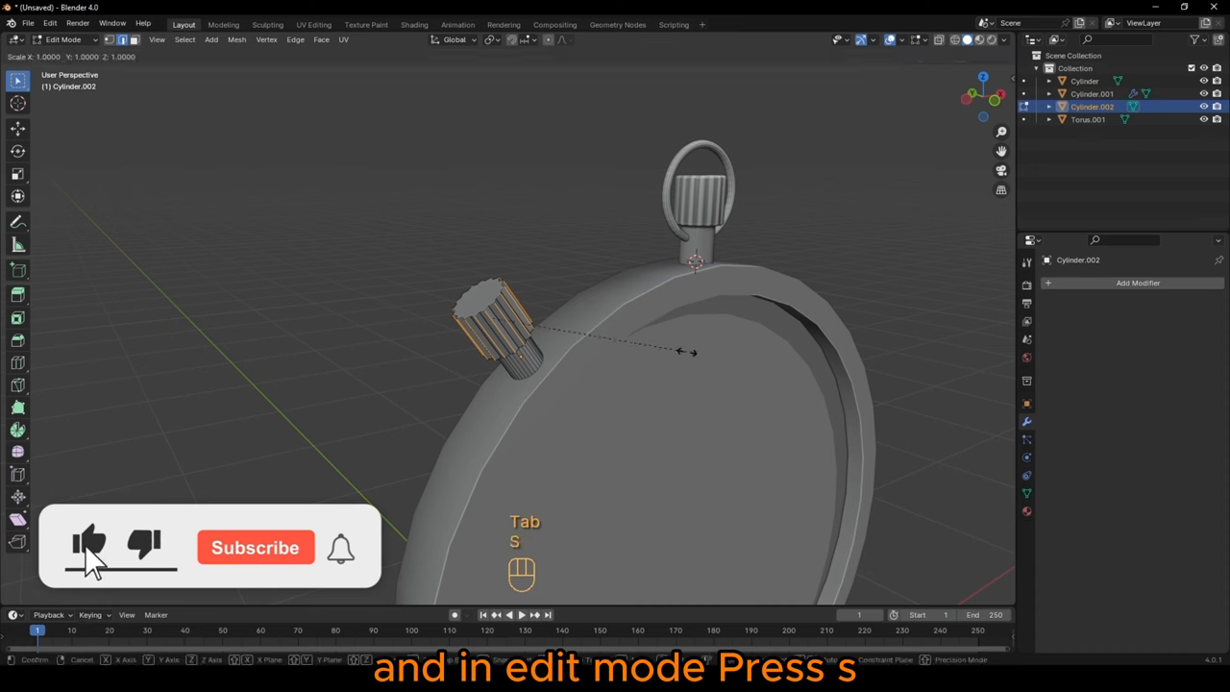
Scale down the side button's outer edges so its end tapers
key(shift+z)
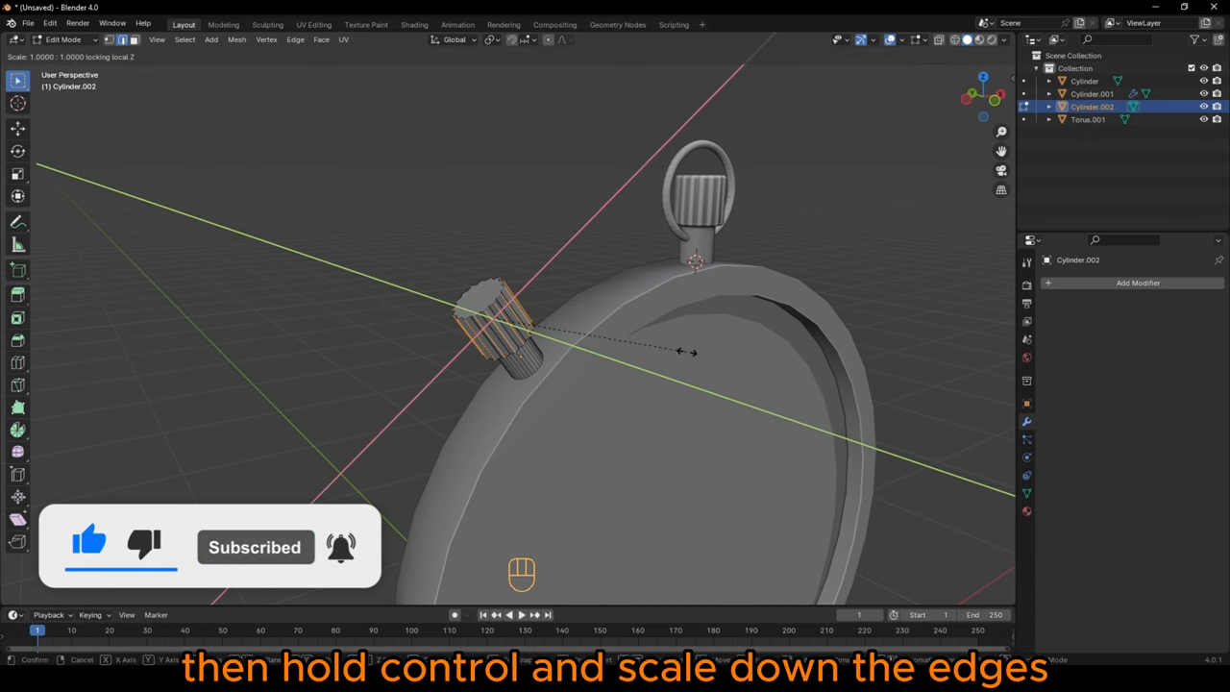
key(Tab)
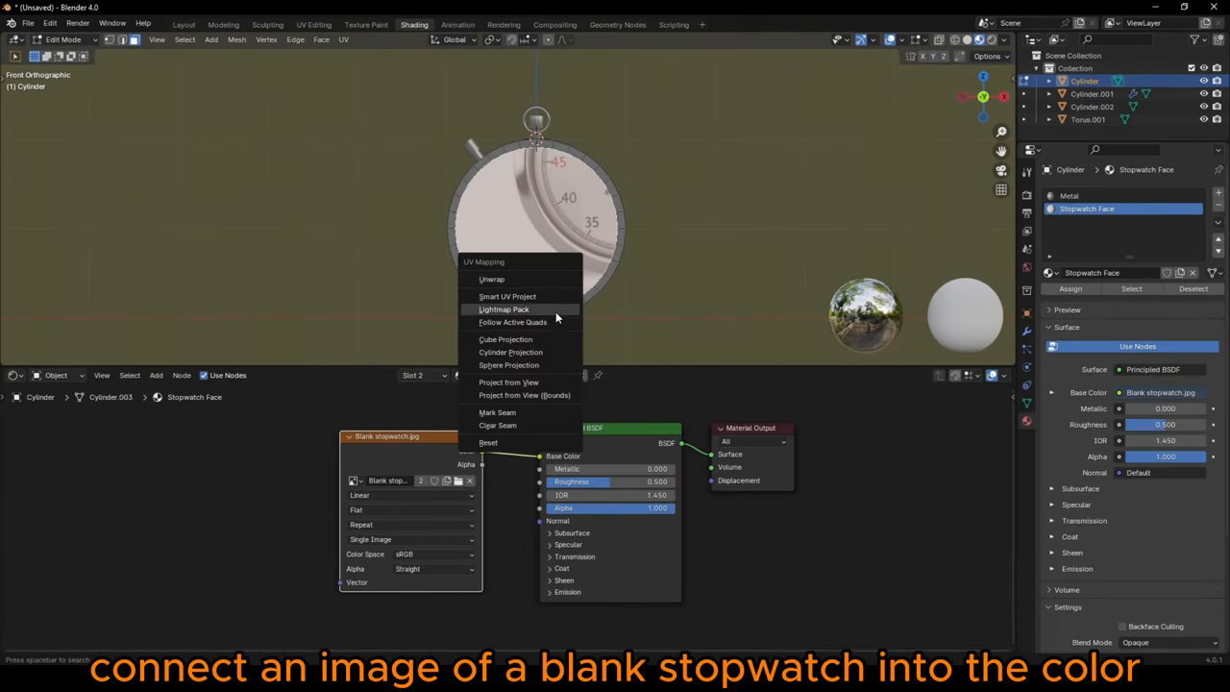
UV-unwrap the dial face for the stopwatch image, then fill the front edge loop as glass
click(314, 24)
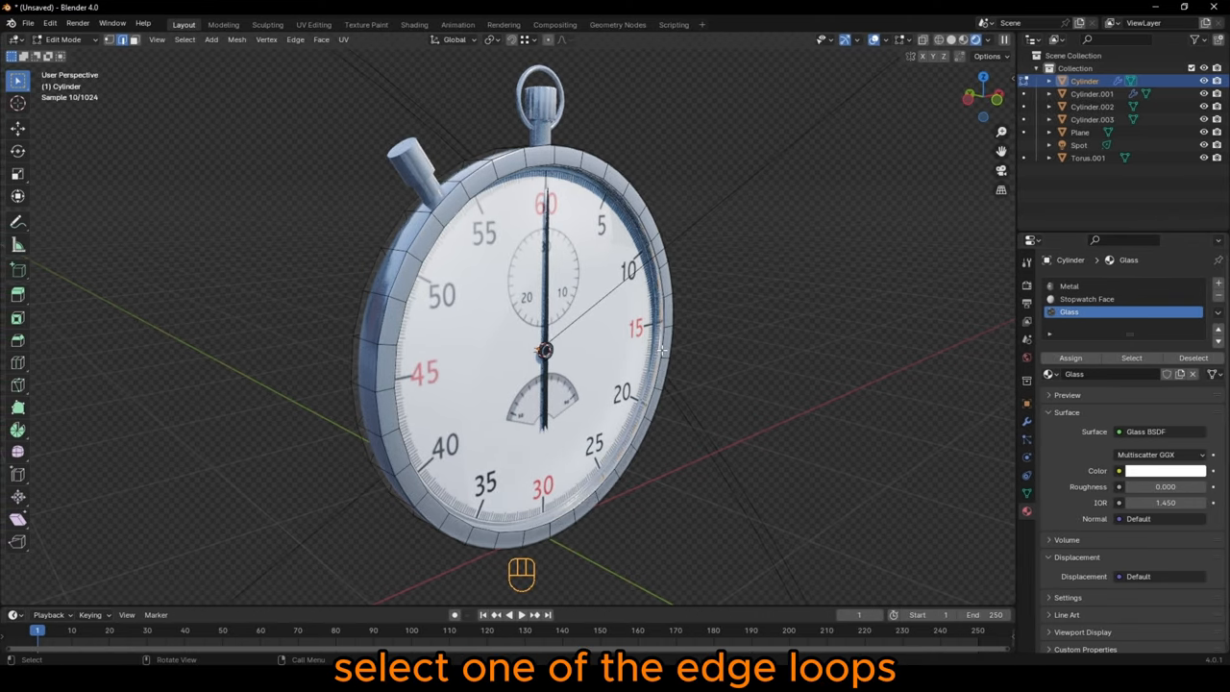
key(Tab)
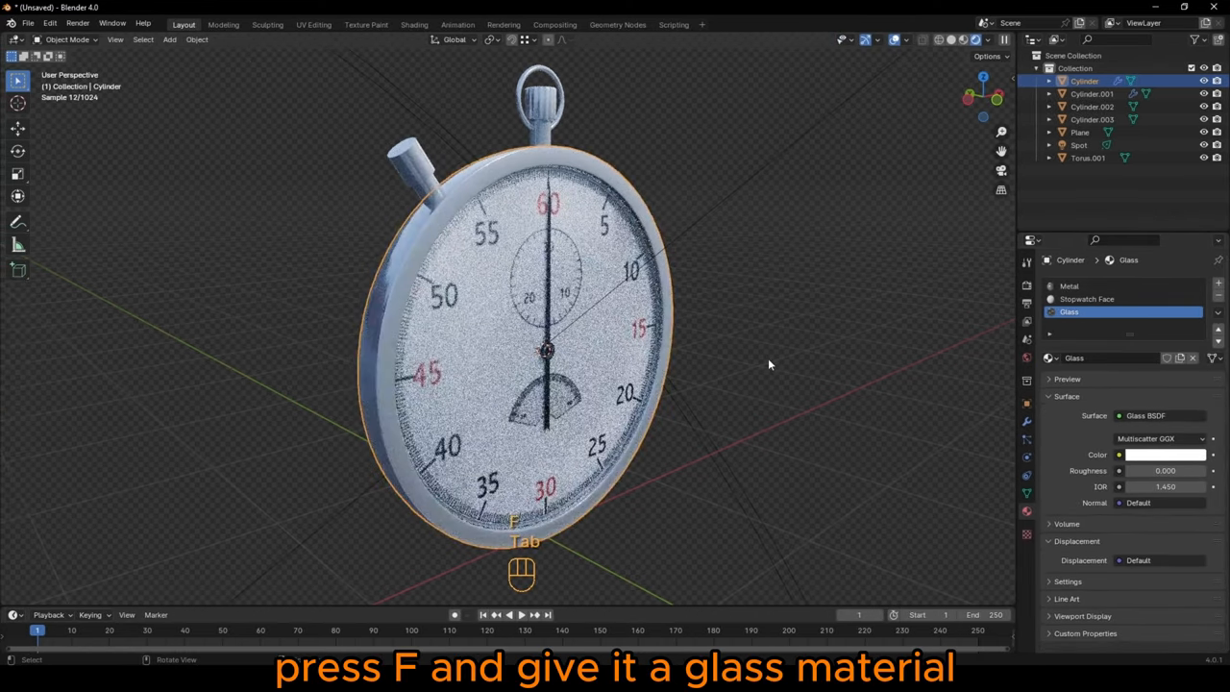